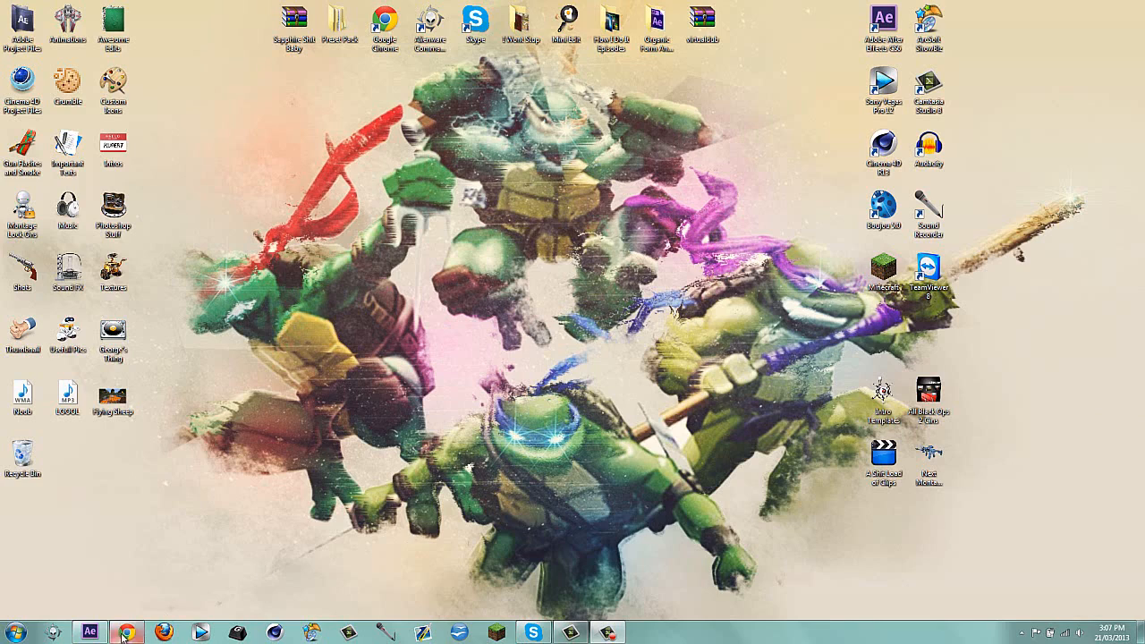
# Play the example montage video in the browser, then return to the desktop
pyautogui.click(127, 633)
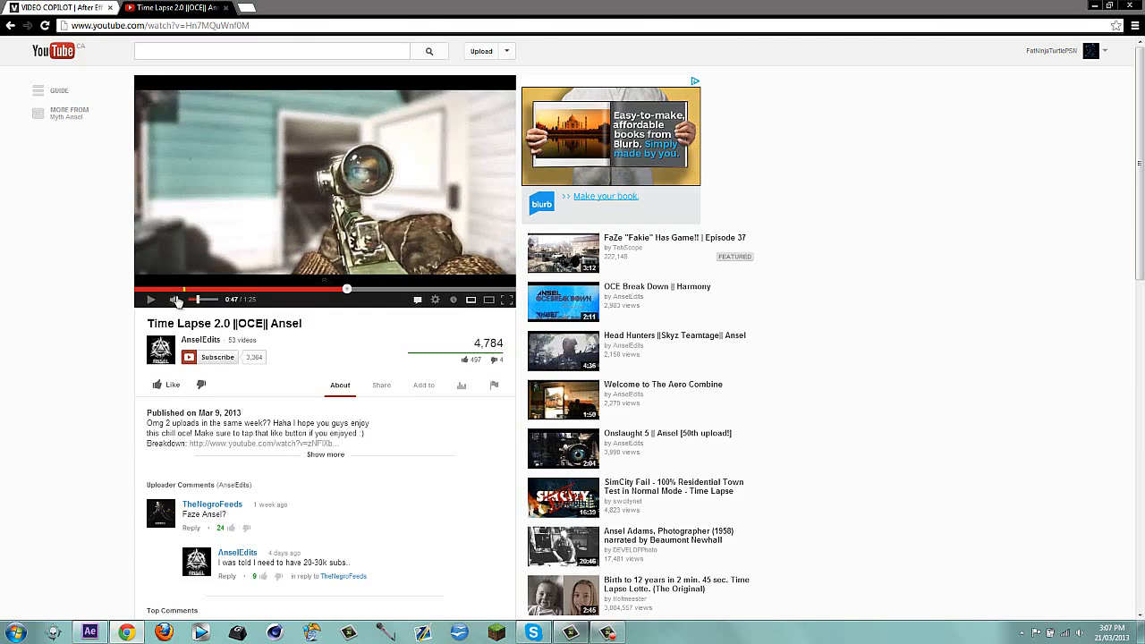
pyautogui.click(175, 300)
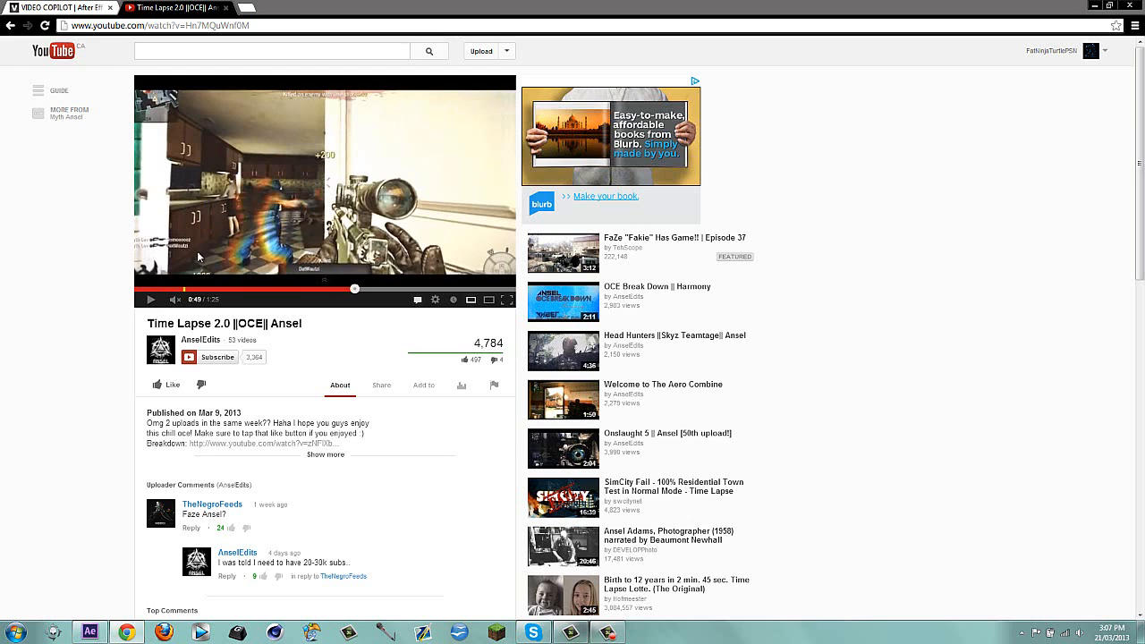
pyautogui.click(151, 300)
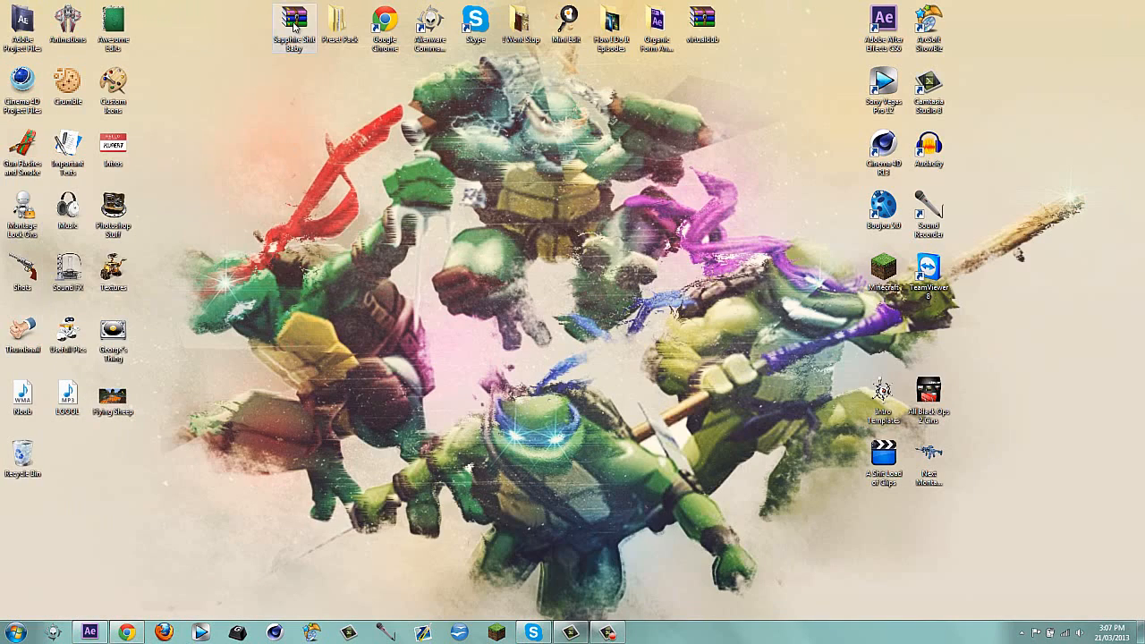
# Open the GenArts Sapphire plug-in archive and launch its installer
pyautogui.doubleClick(294, 22)
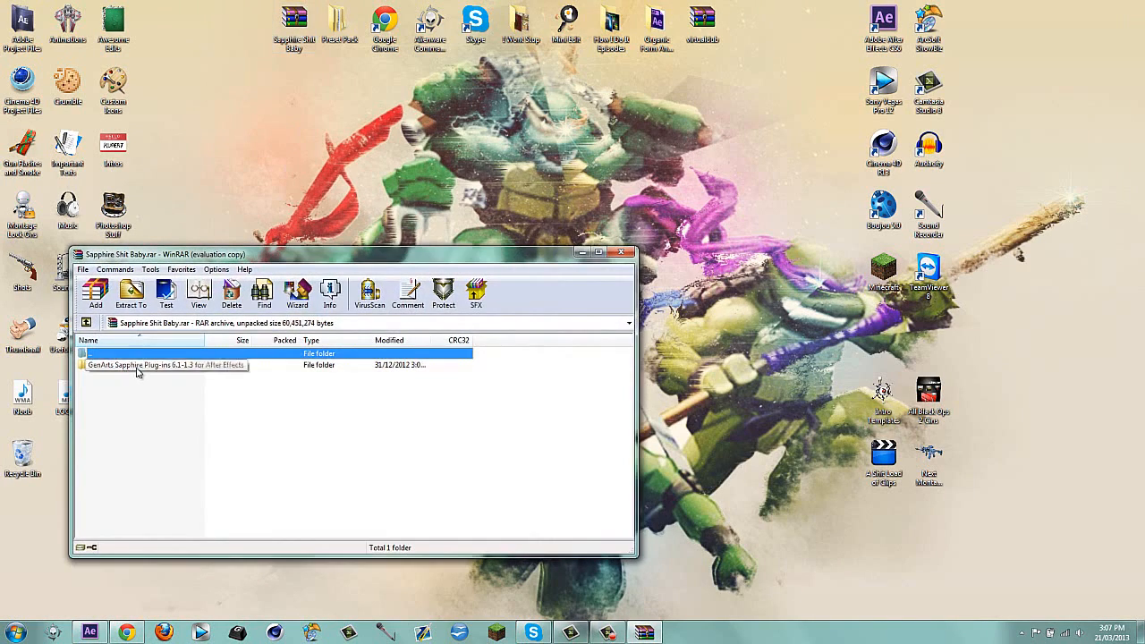
pyautogui.doubleClick(167, 365)
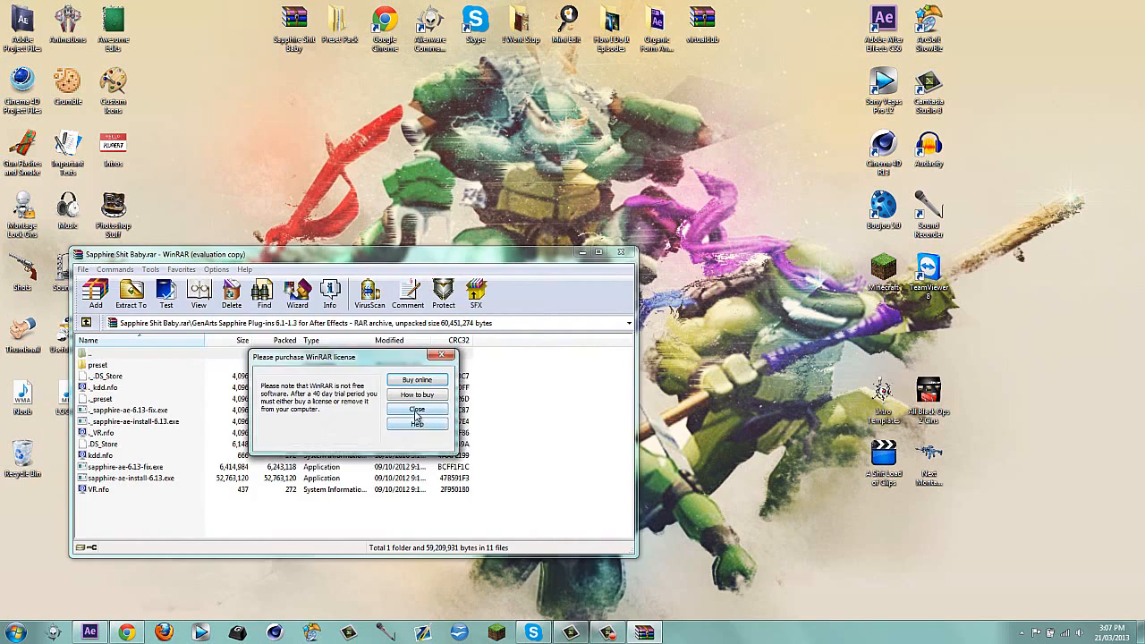
pyautogui.click(416, 409)
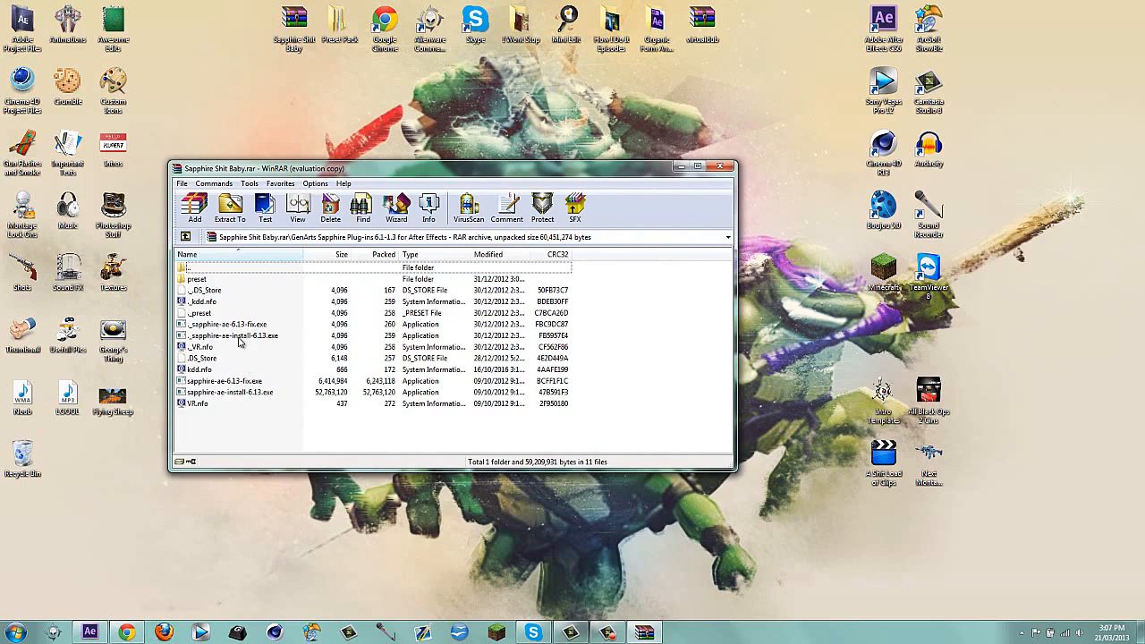
pyautogui.moveTo(234, 394)
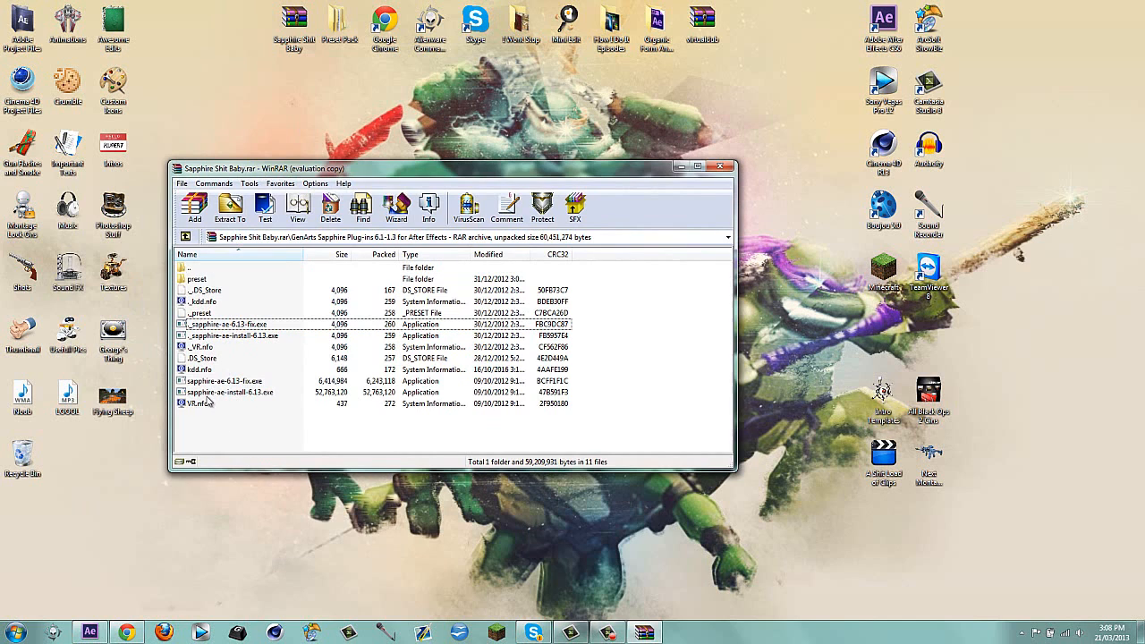
pyautogui.click(229, 392)
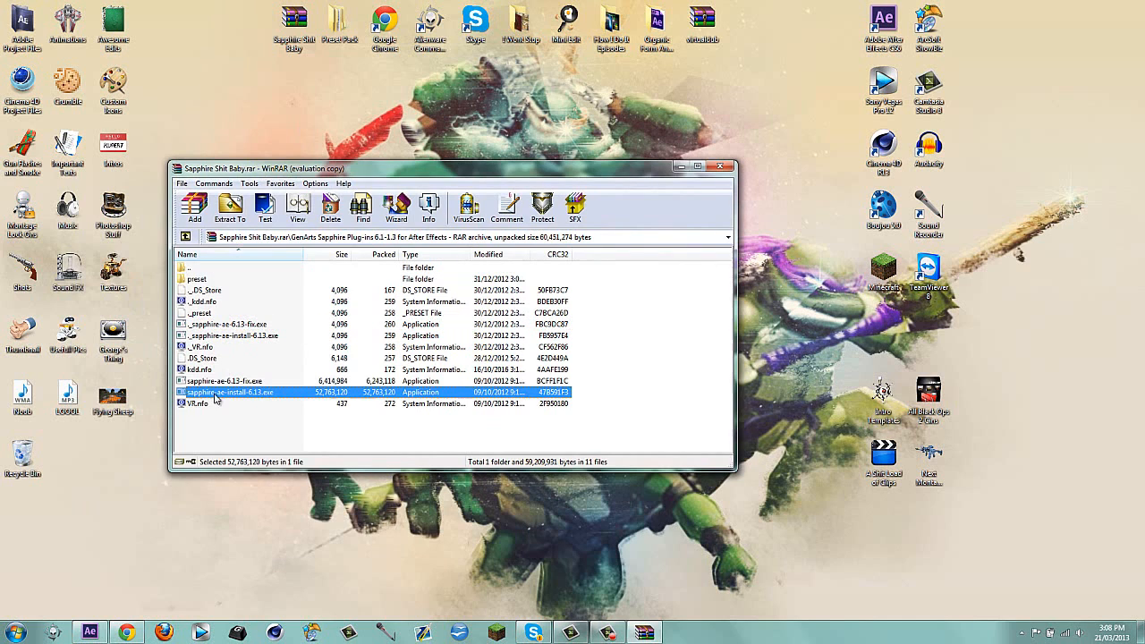
pyautogui.moveTo(223, 406)
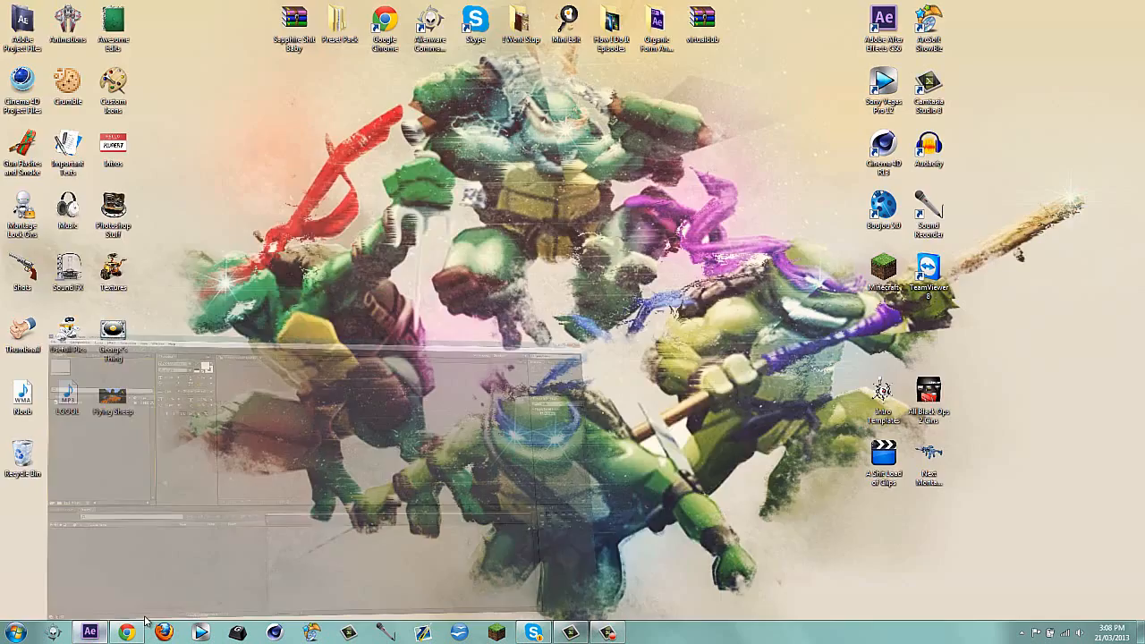
# Scrub the Dying Cin timeline to 0:00:11:22, where the soldier slumps
pyautogui.click(87, 632)
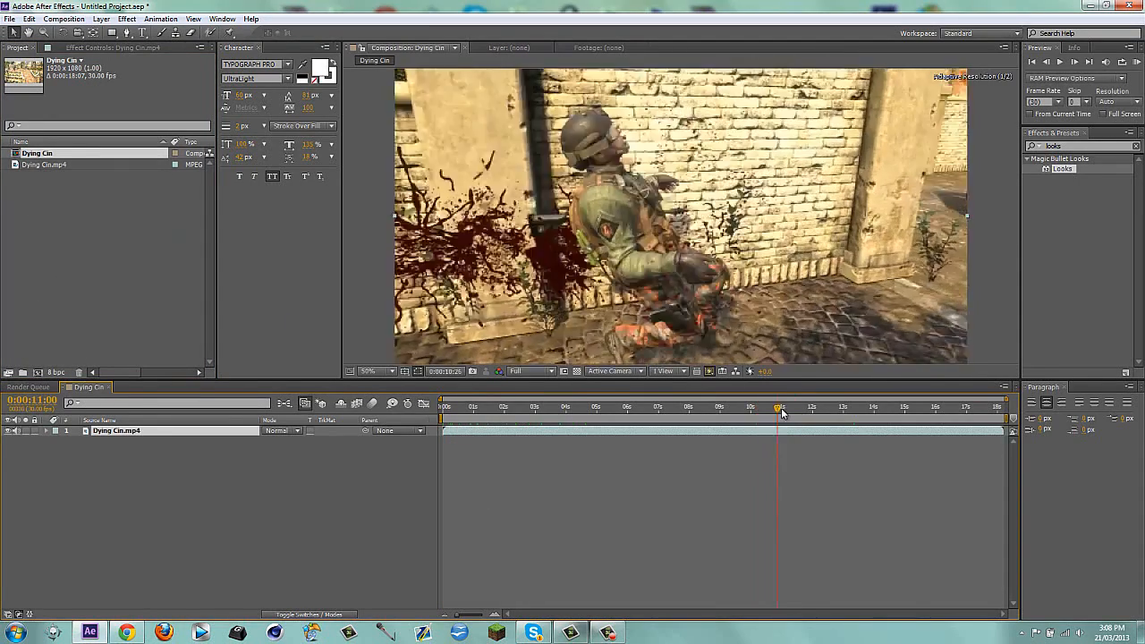
pyautogui.click(813, 407)
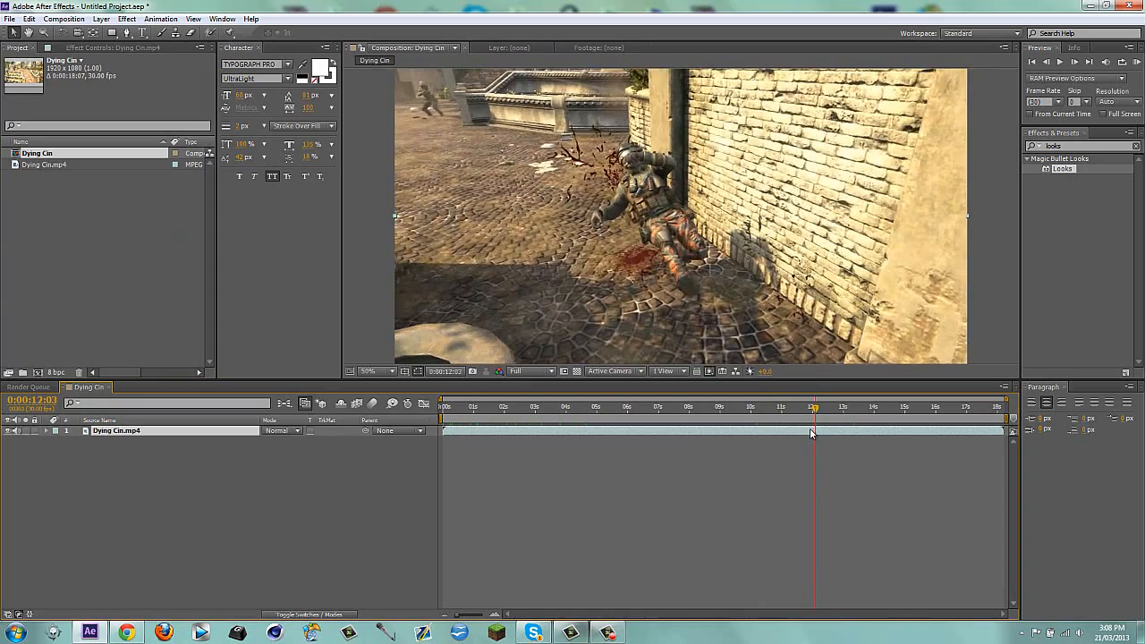
pyautogui.moveTo(813, 407); pyautogui.dragTo(801, 407)
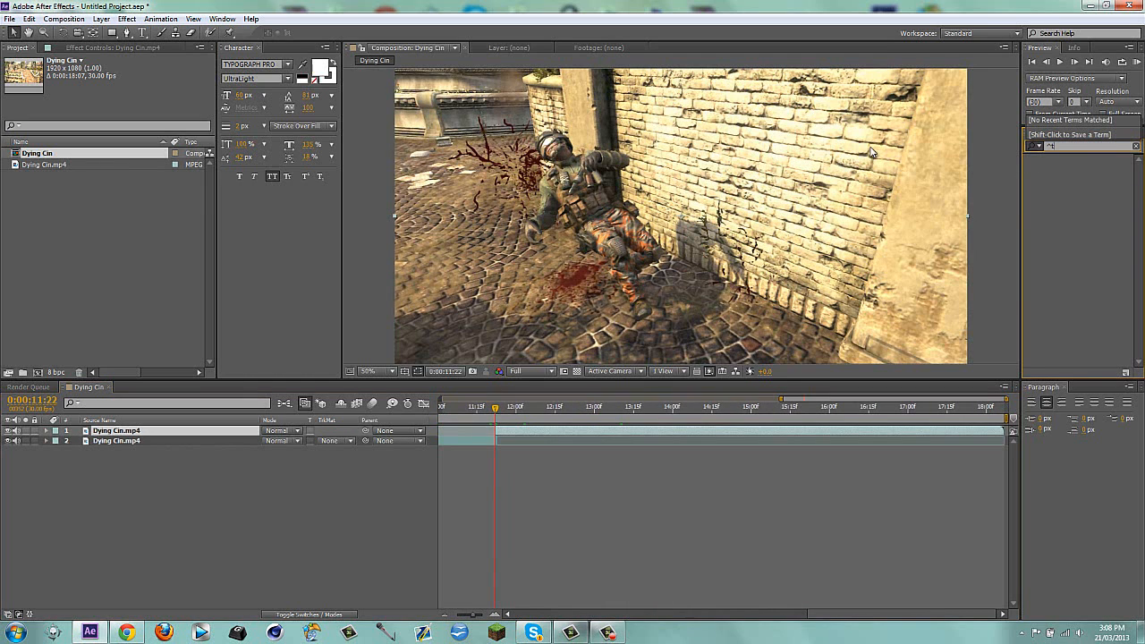
# Apply Twixtor Pro with Contrast/Edge Enhance image prep and changed warping
pyautogui.write('tvixtor')
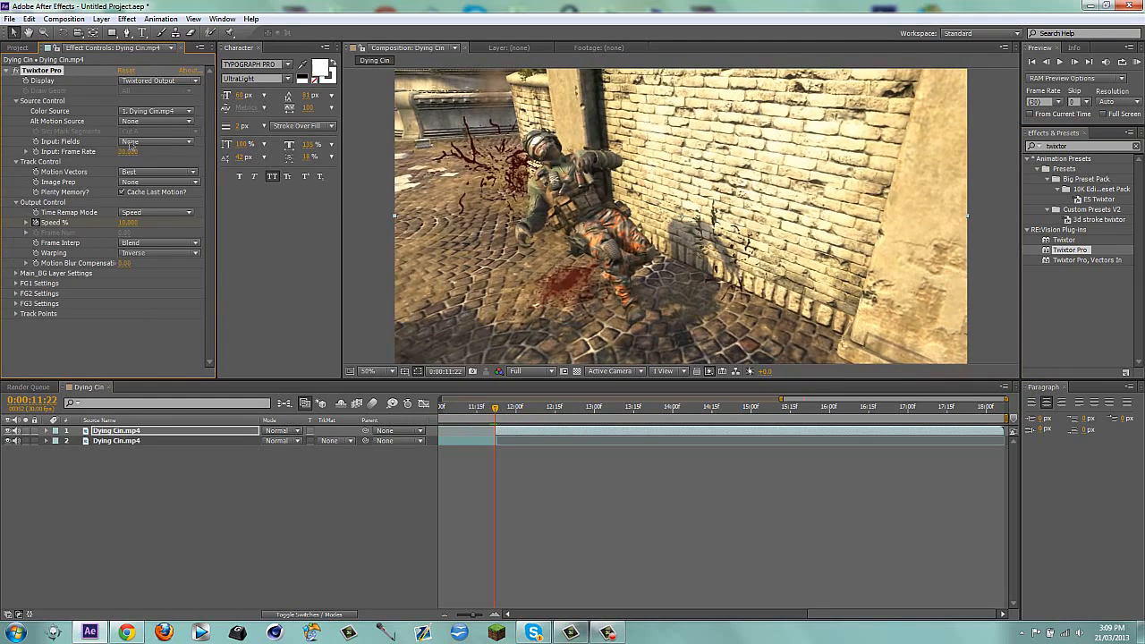
pyautogui.click(157, 182)
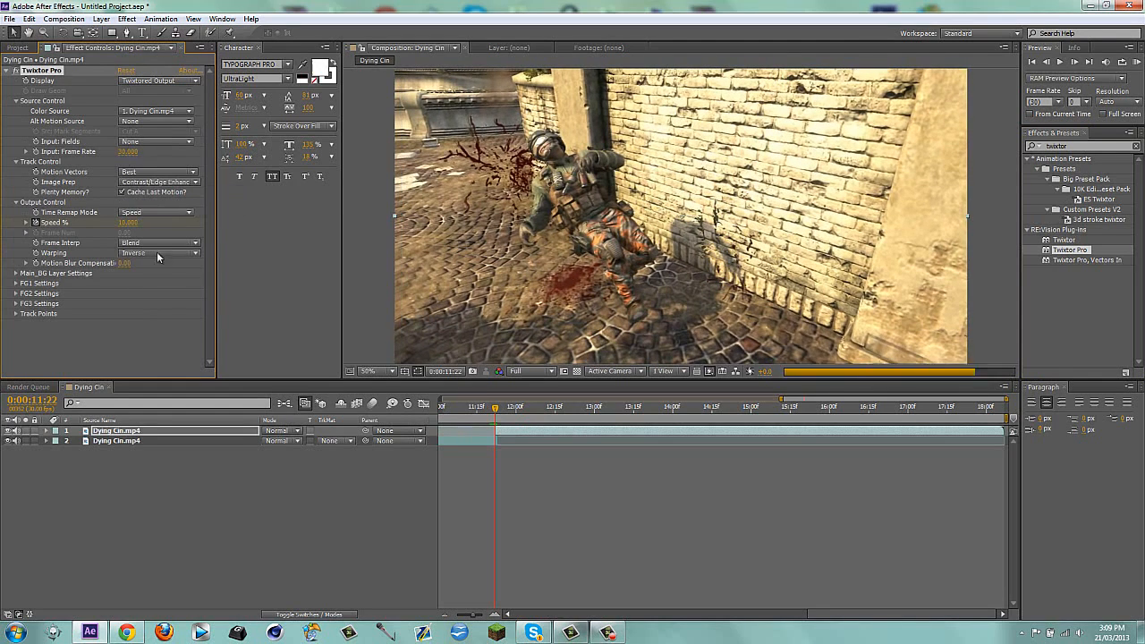
pyautogui.click(156, 252)
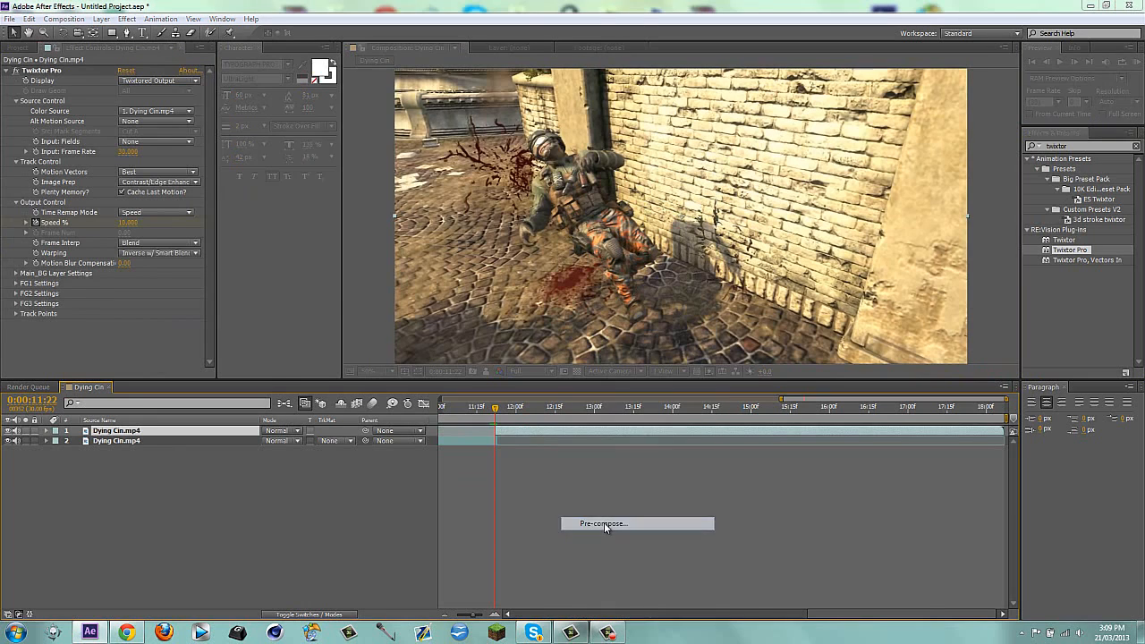
# Pre-compose the Twixtor clip layer into a new composition named 'Dying Dude'
pyautogui.click(637, 523)
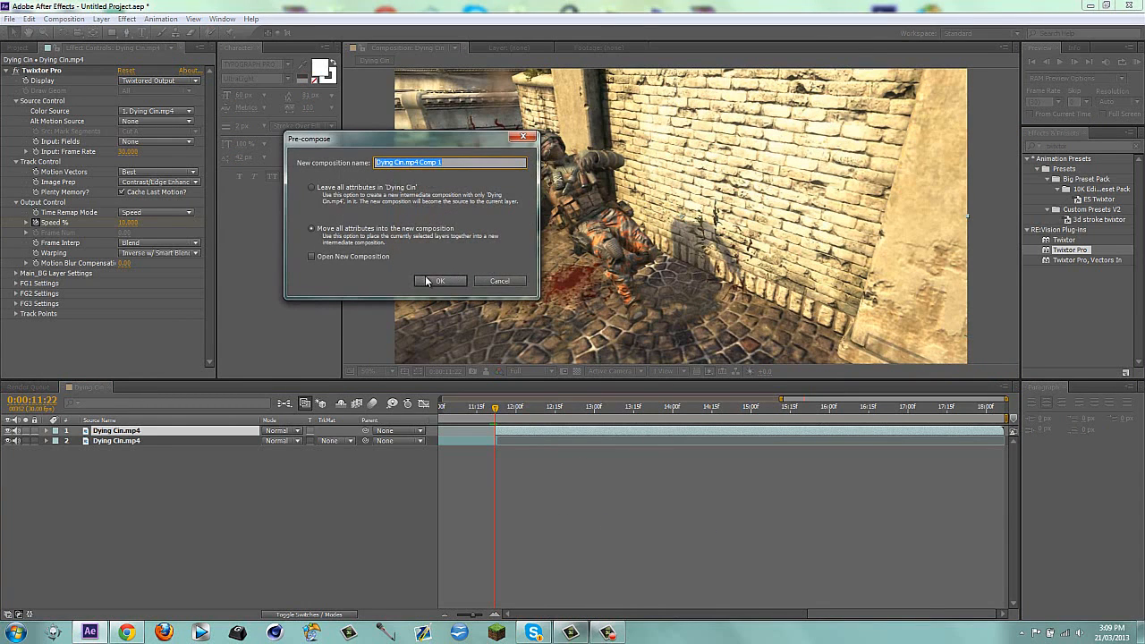
pyautogui.write('Dy')
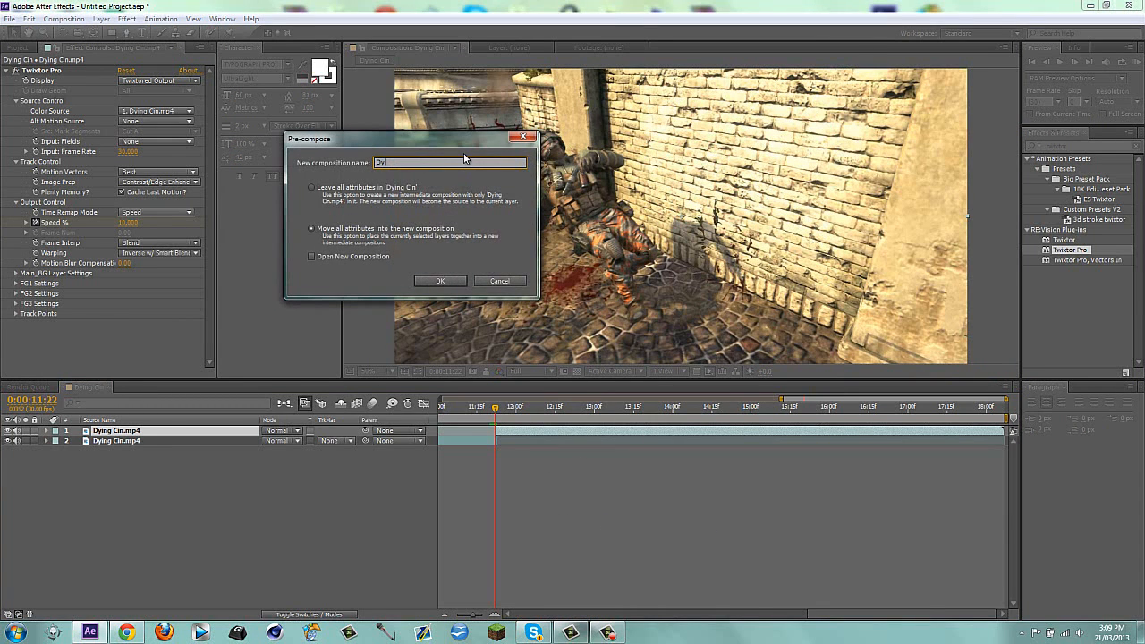
pyautogui.click(440, 281)
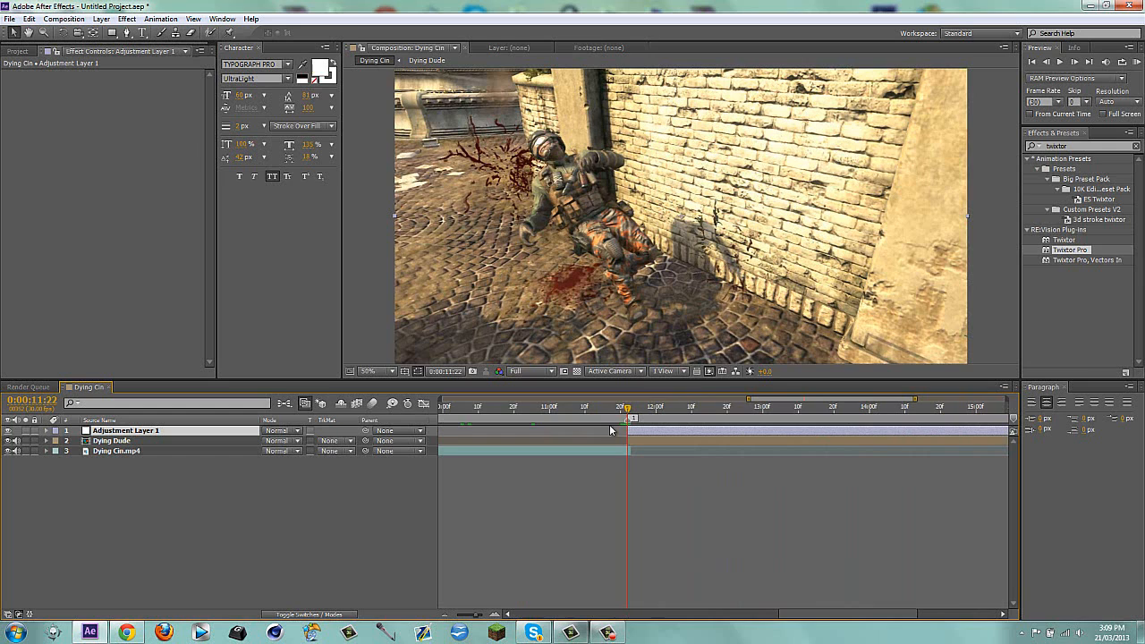
pyautogui.moveTo(647, 482)
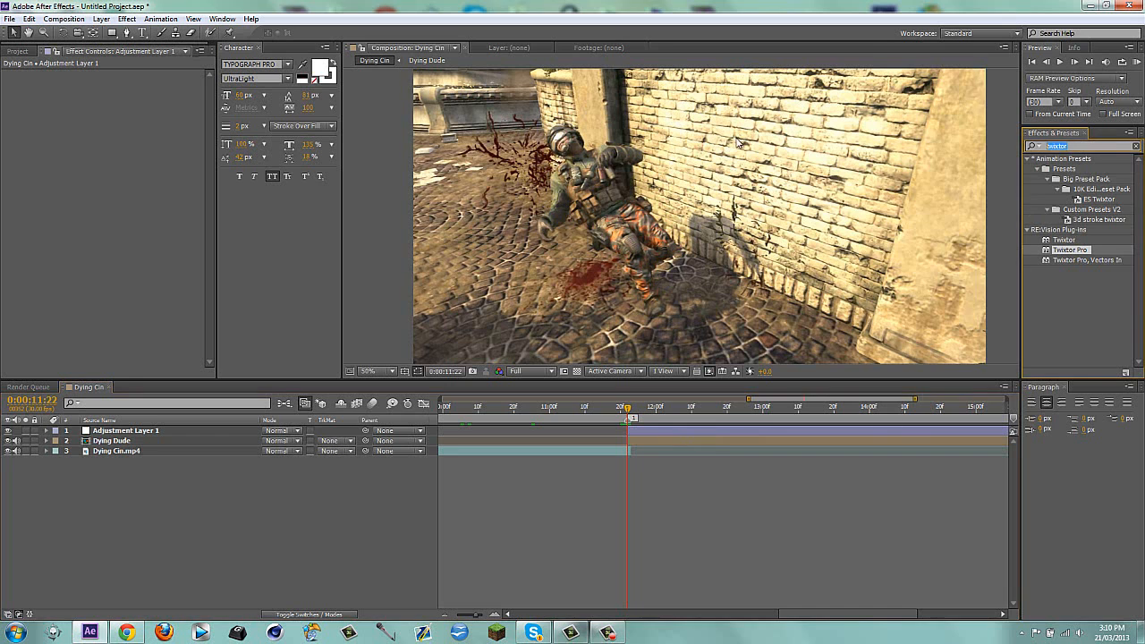
# Apply CC Toner with a new midtones colour, then add RSMB
pyautogui.write('cc toner')
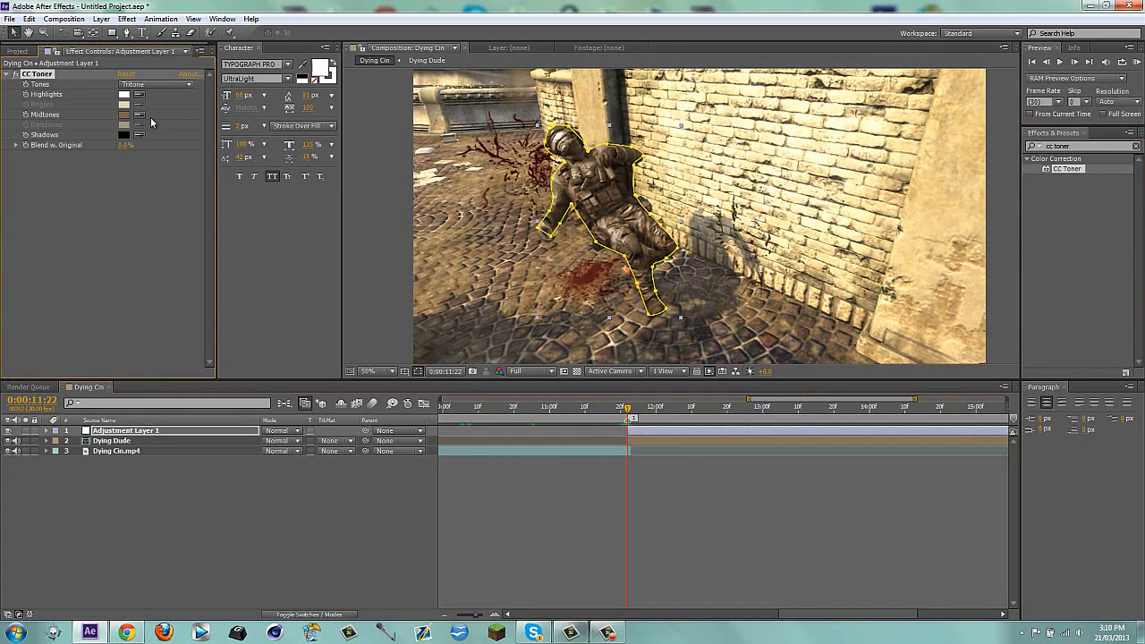
pyautogui.click(123, 115)
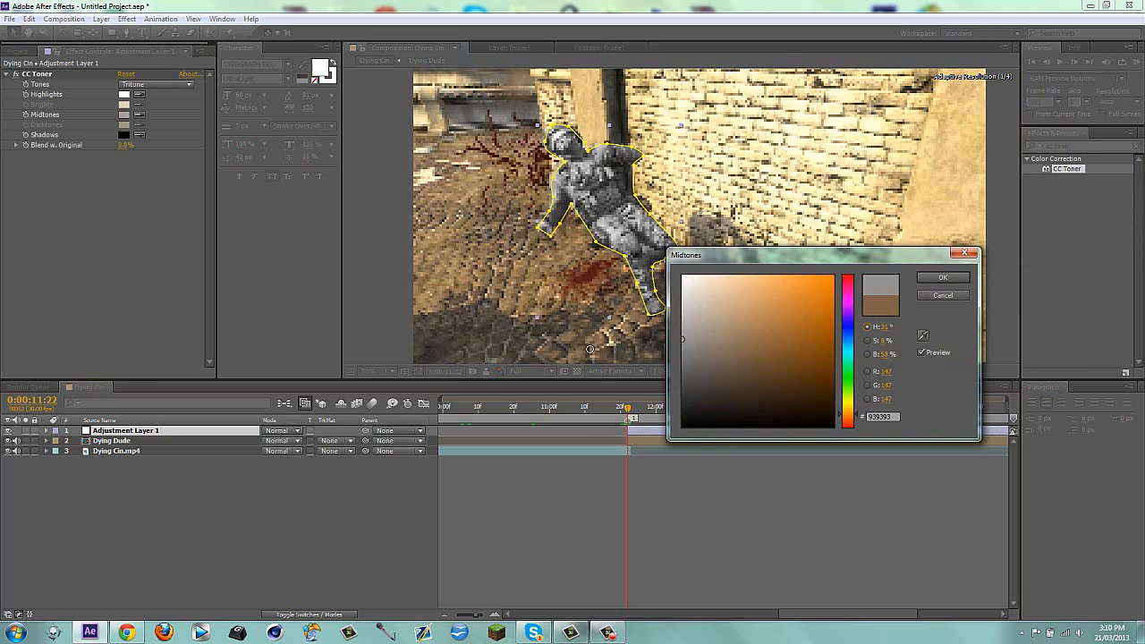
pyautogui.click(943, 276)
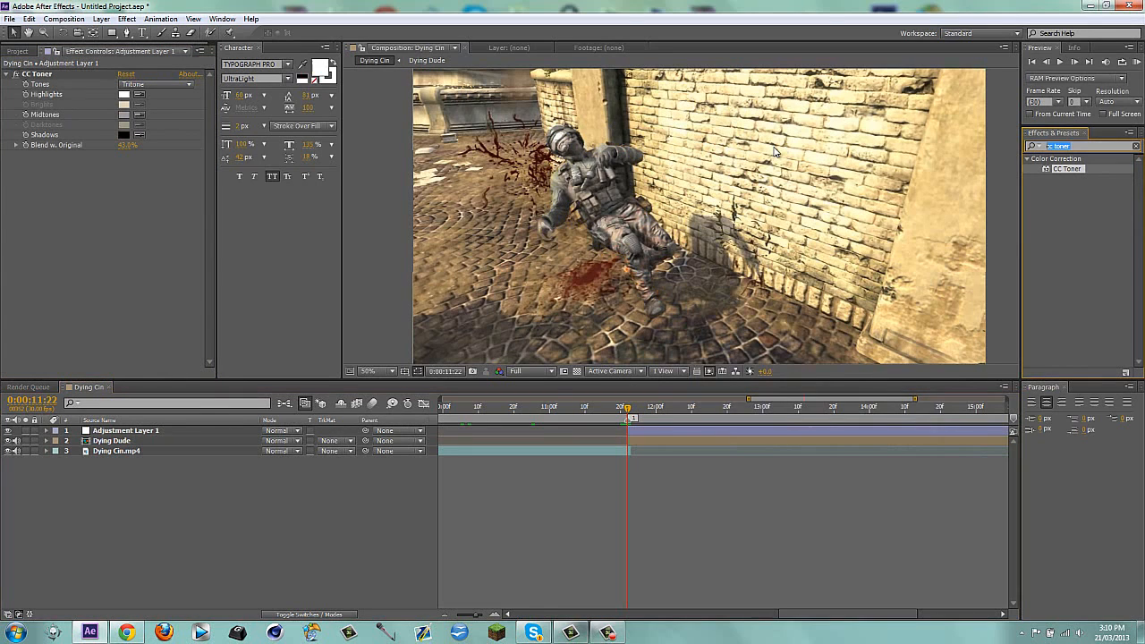
pyautogui.write('RSMB')
pyautogui.write('fast blur')
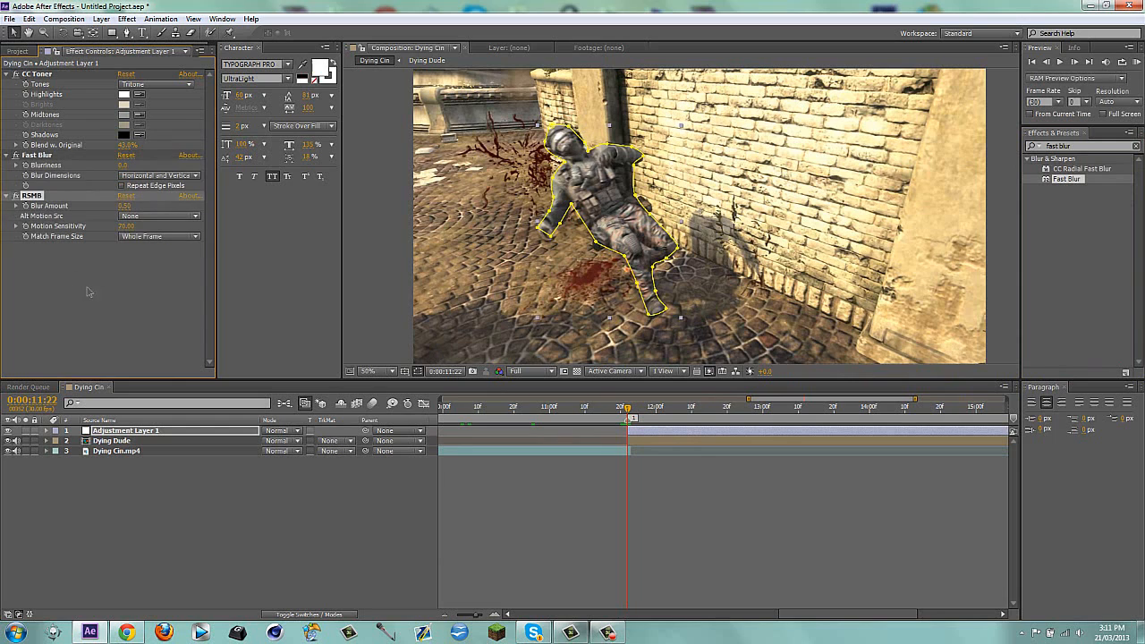
pyautogui.click(130, 164)
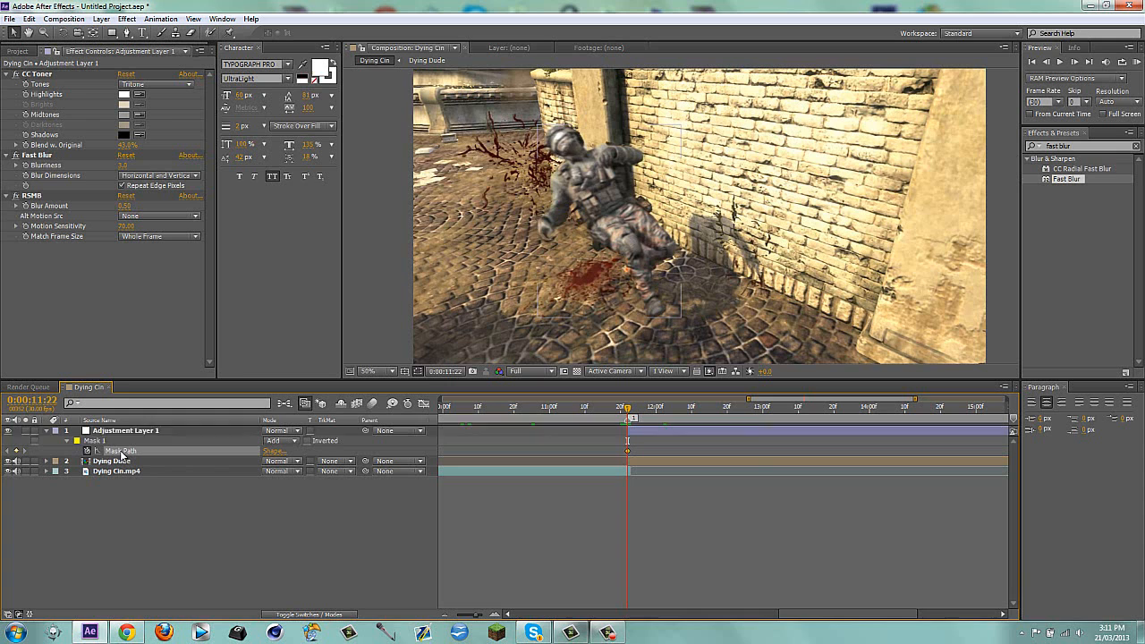
# Copy the soldier mask onto the duplicated Dying Dude layer and select that top copy
pyautogui.click(111, 461)
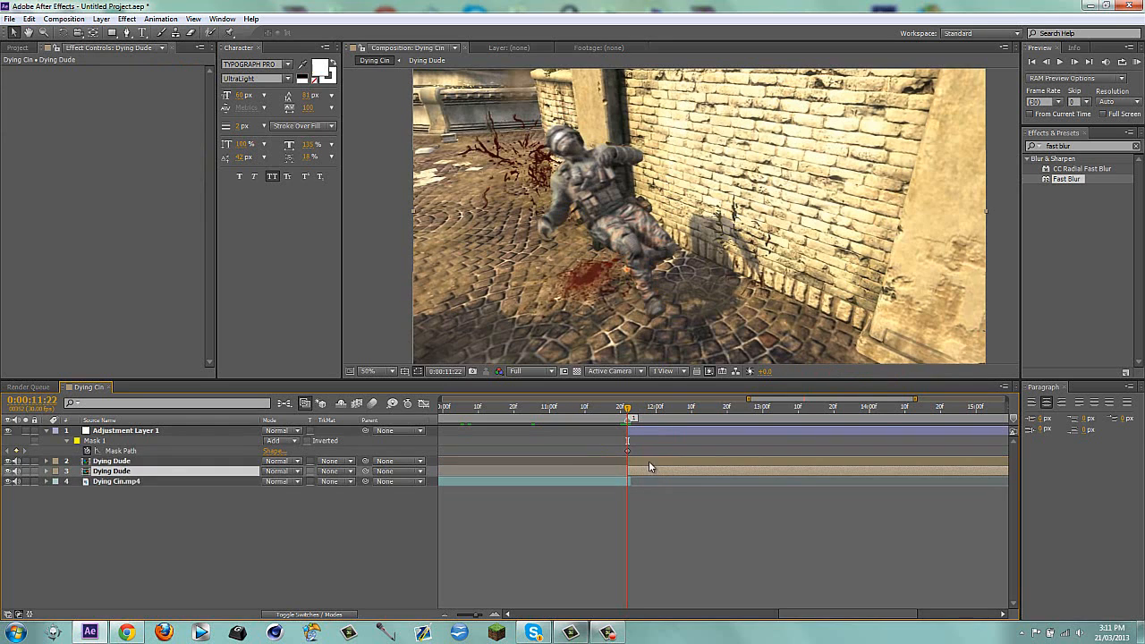
pyautogui.click(111, 461)
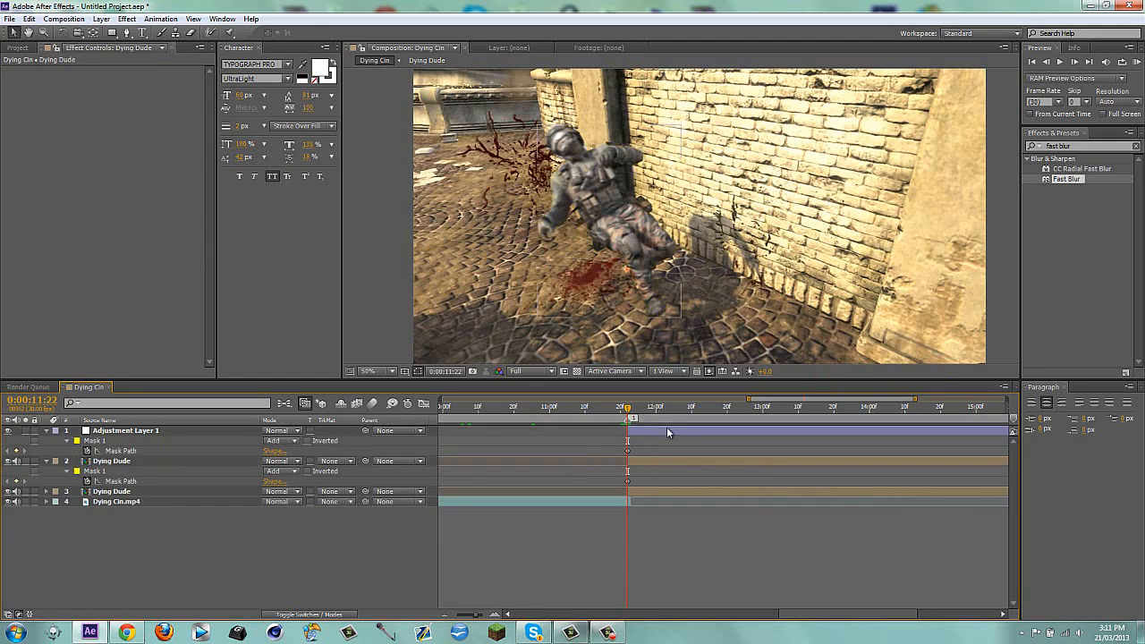
pyautogui.click(125, 430)
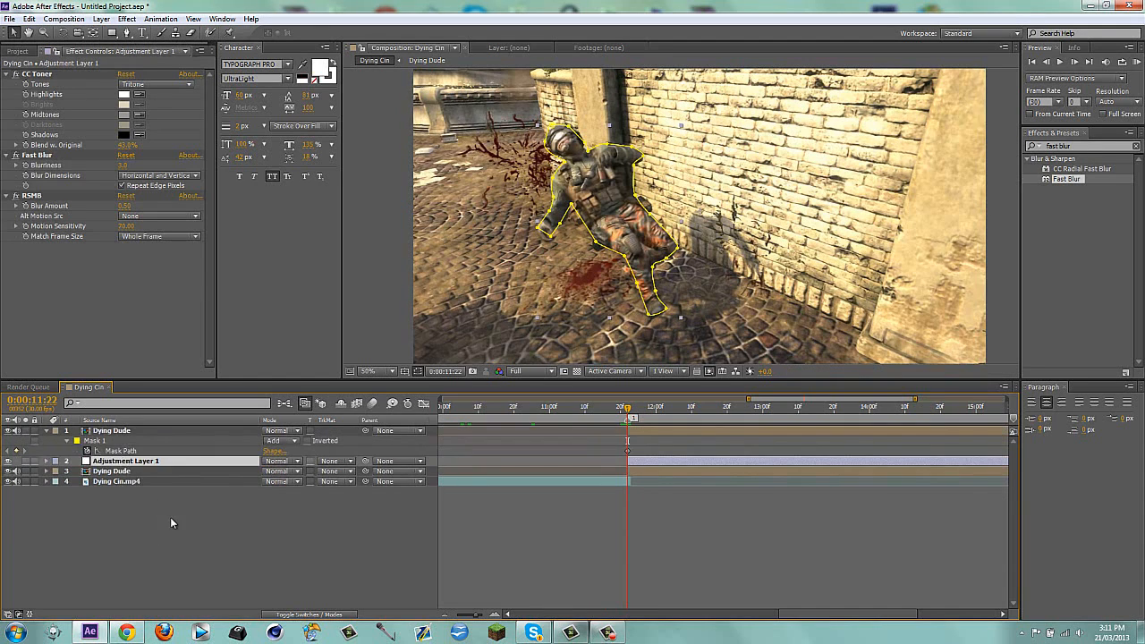
pyautogui.click(111, 430)
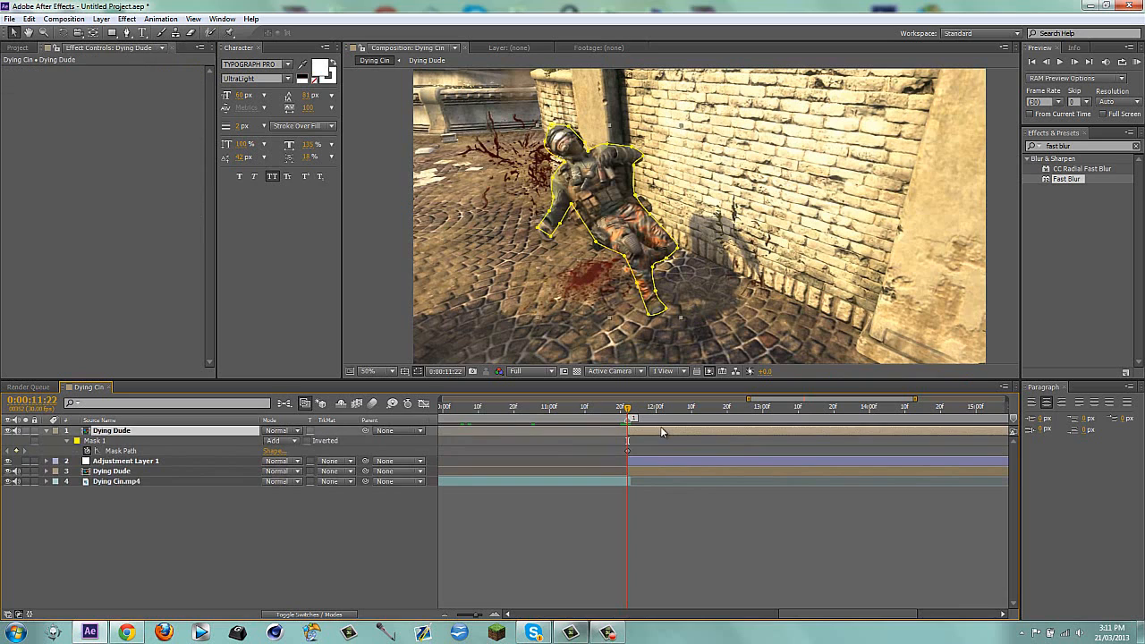
# Apply Sapphire Distort S_WarpChroma to the top Dying Dude layer and tune its ghost settings
pyautogui.click(127, 18)
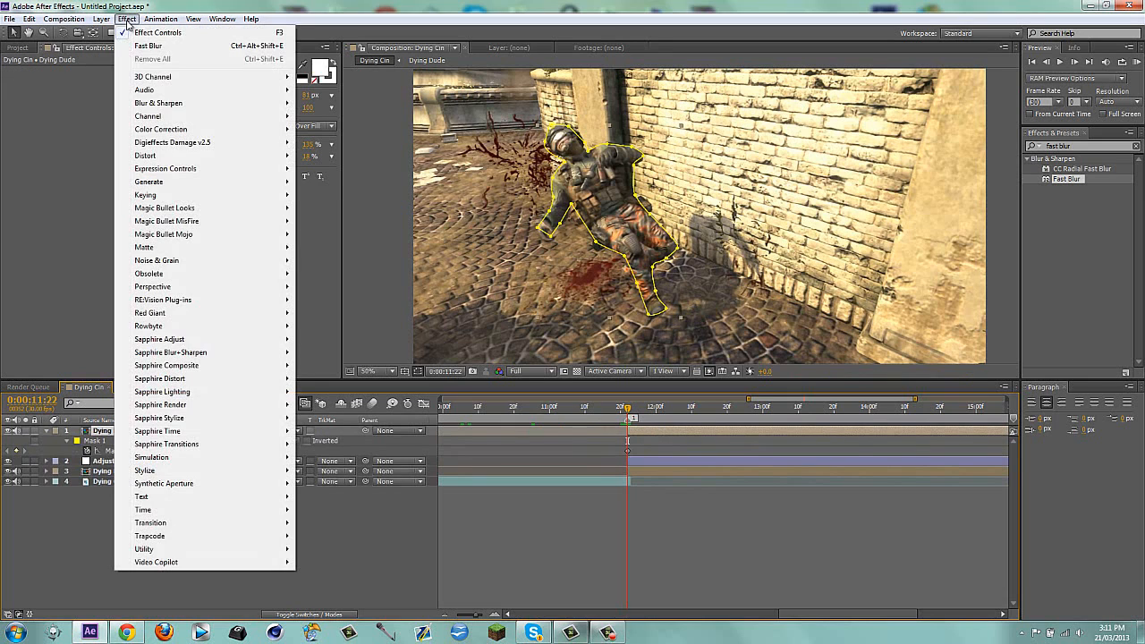
pyautogui.moveTo(181, 339)
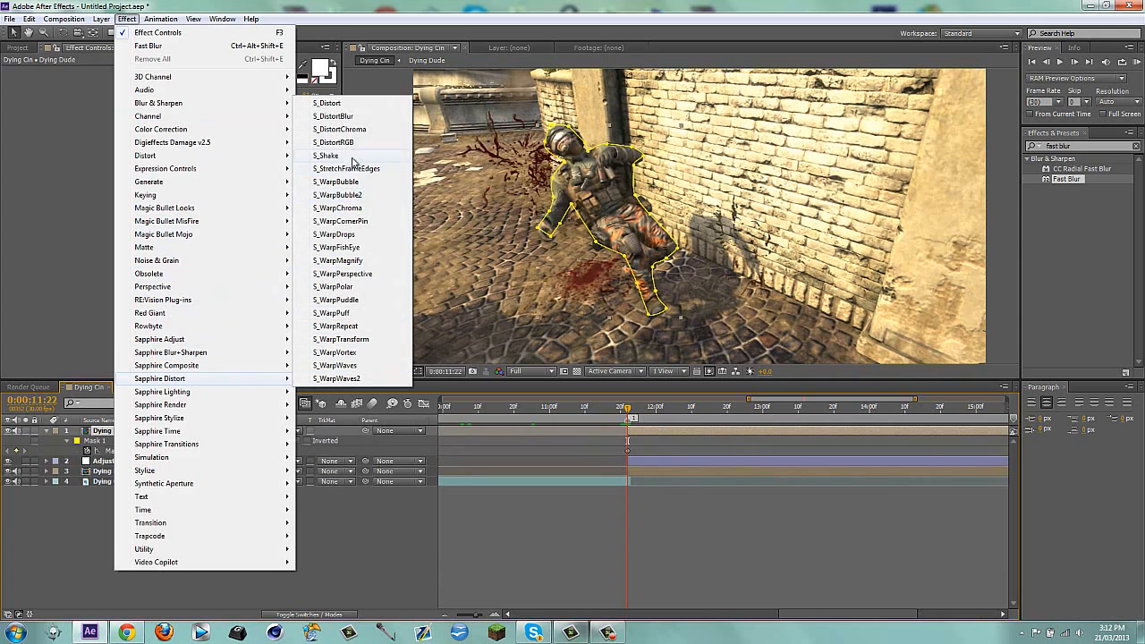
pyautogui.click(340, 207)
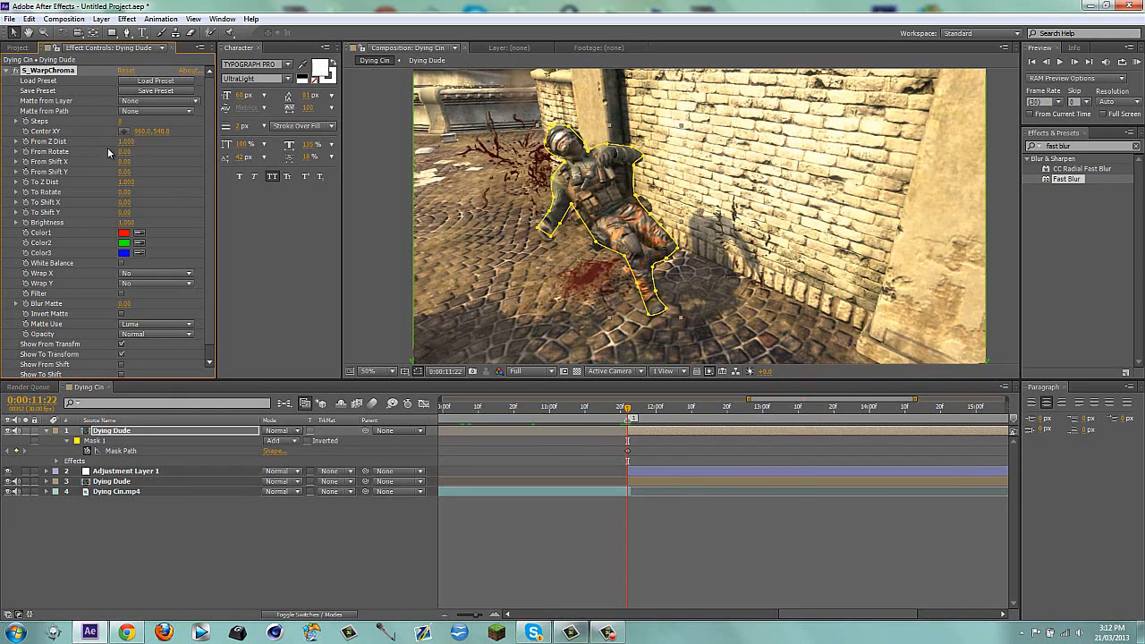
pyautogui.click(125, 142)
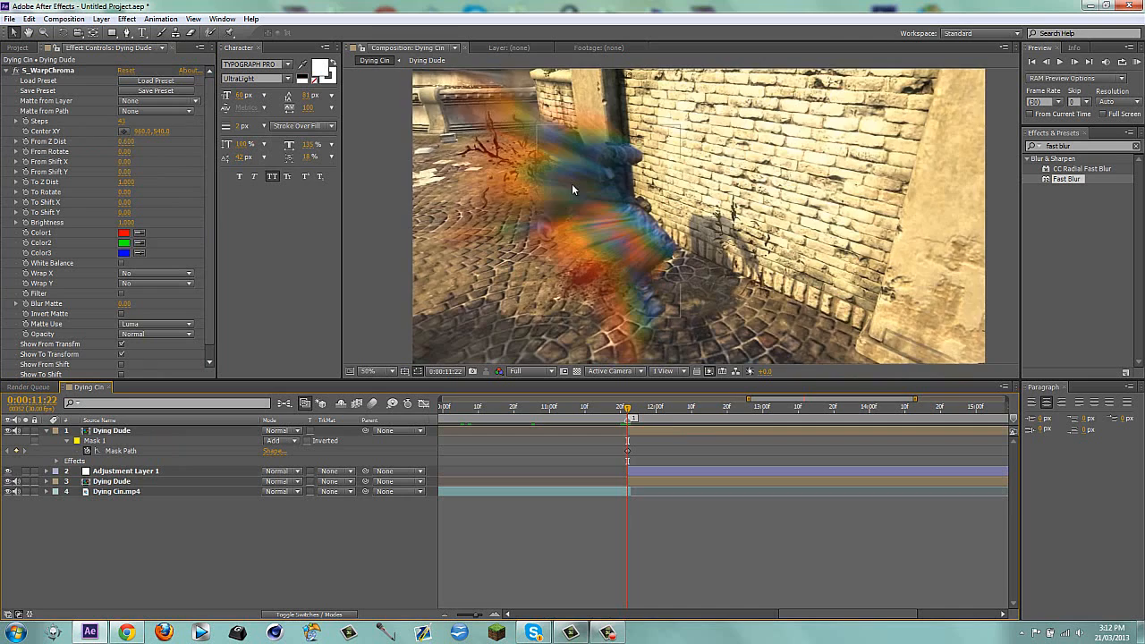
pyautogui.click(374, 371)
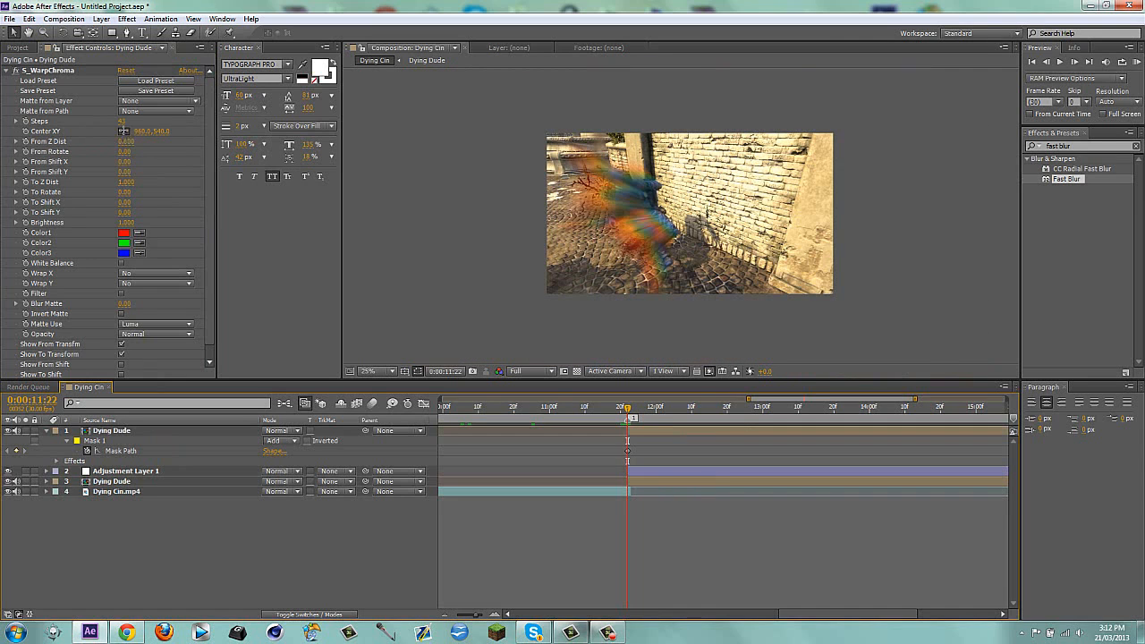
pyautogui.click(111, 431)
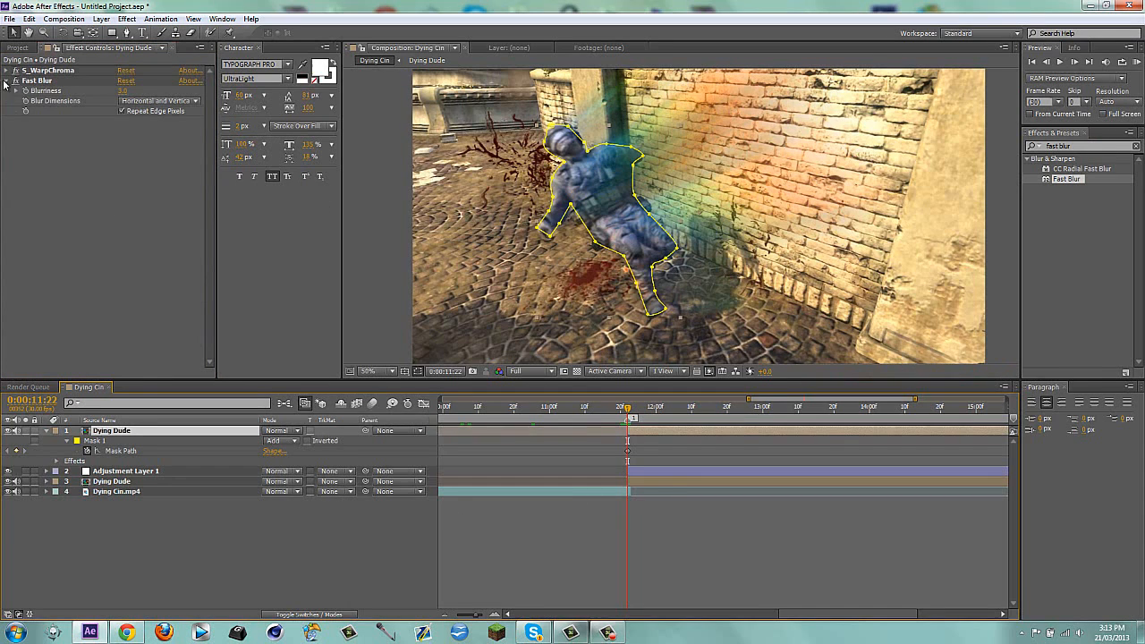
# Collapse the Fast Blur settings on the Dying Dude layer
pyautogui.click(5, 71)
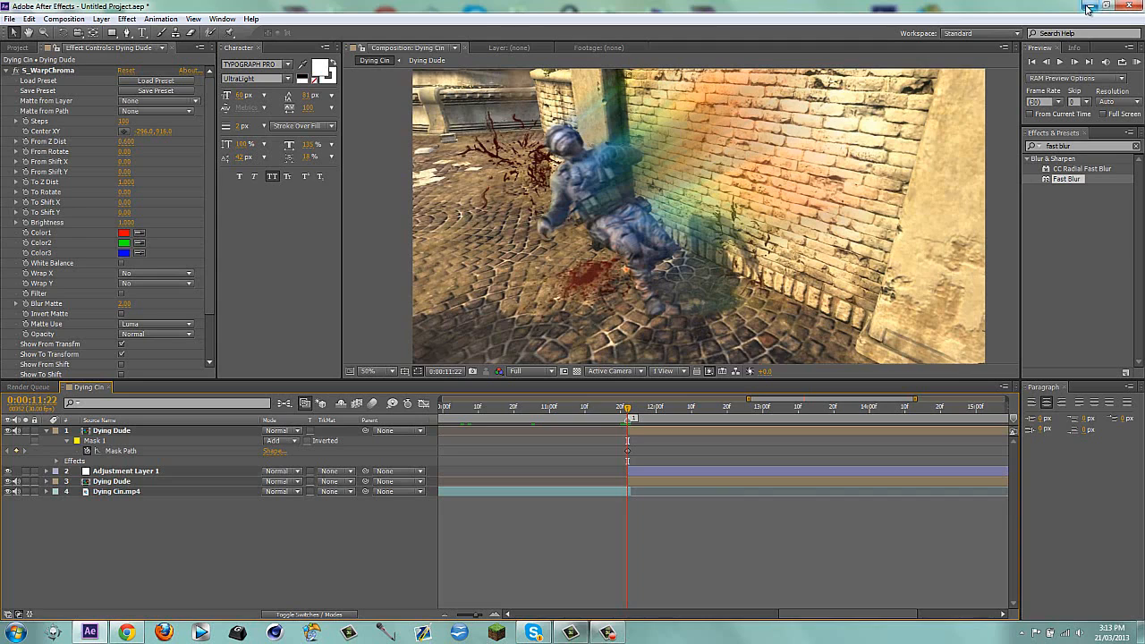
# Minimise the After Effects window
pyautogui.click(1107, 6)
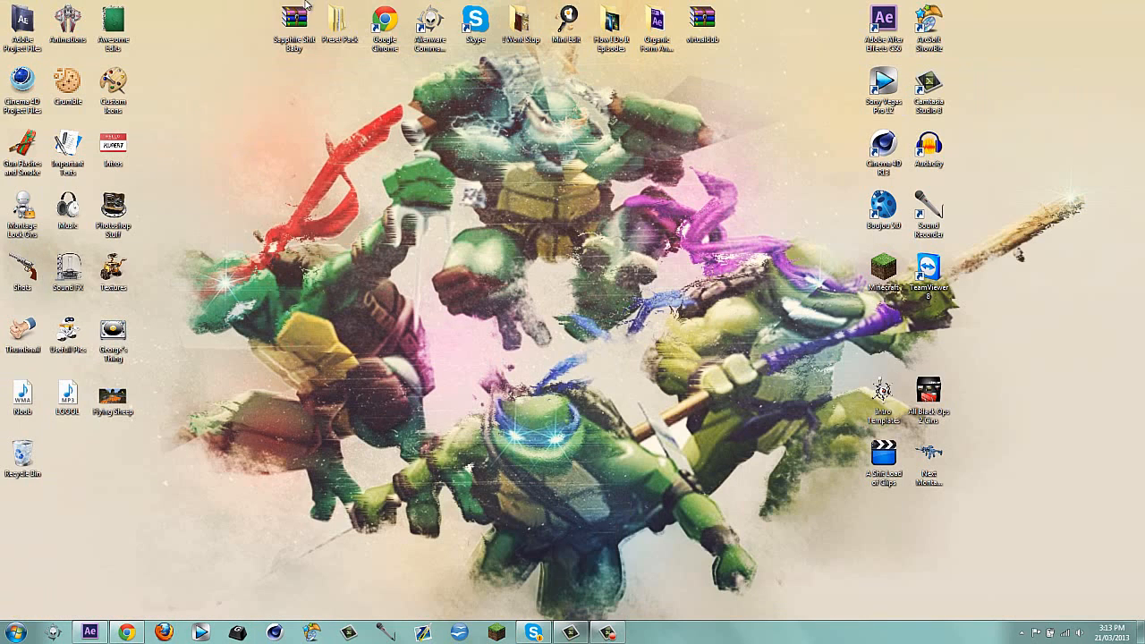
pyautogui.moveTo(438, 421)
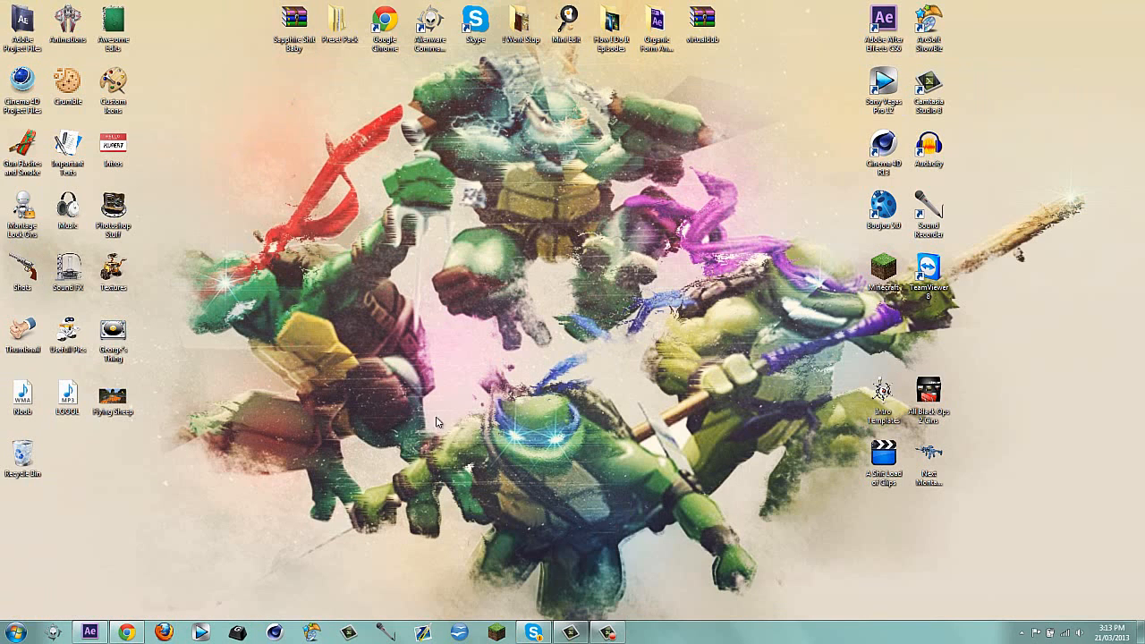